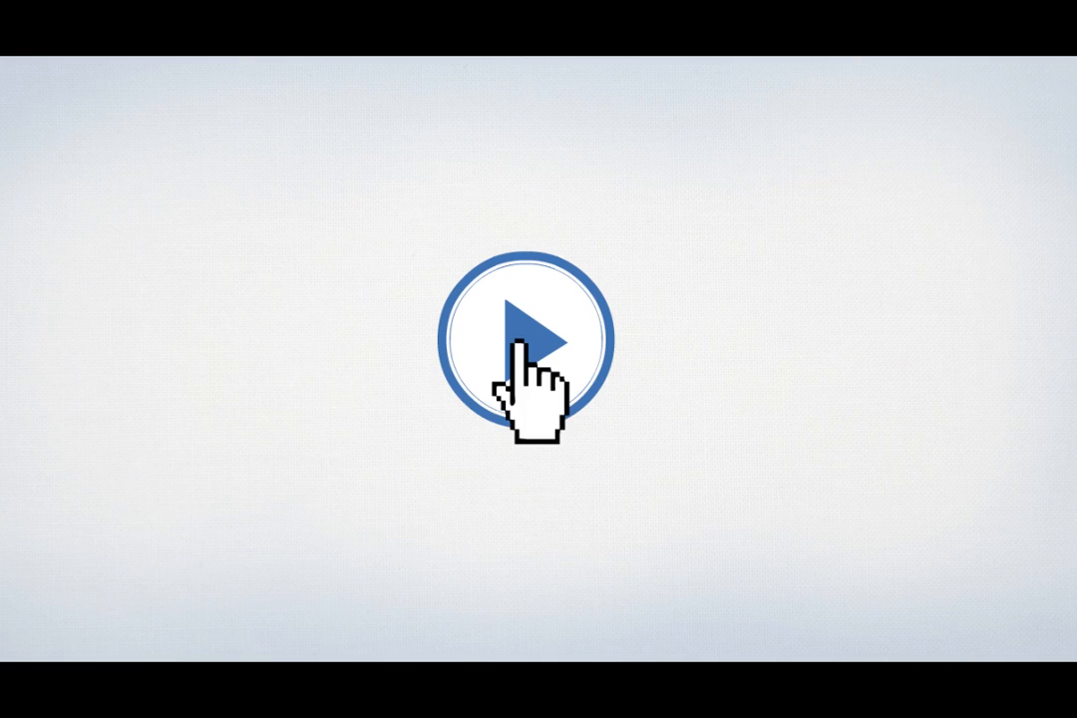
left_click(528, 343)
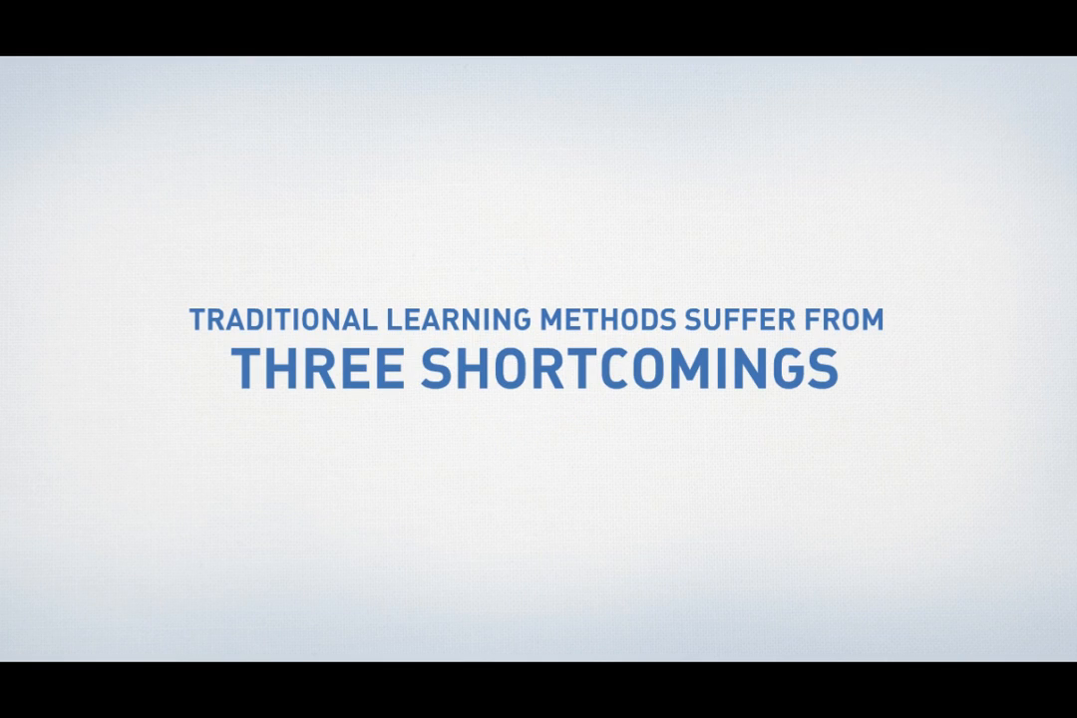